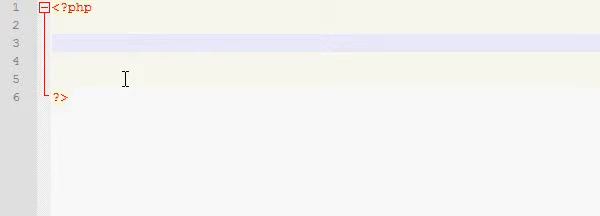
Step: Place the cursor inside the <?php ... ?> block and add an extra blank line
left_click(90, 28)
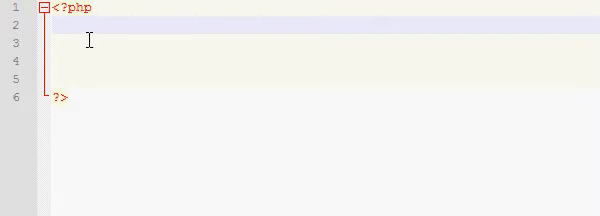
mouse_move(82, 24)
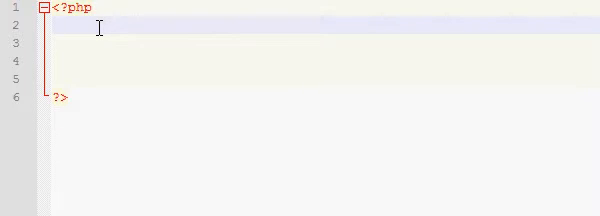
key("Return")
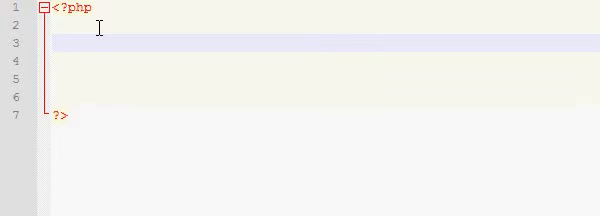
type("mysql_co")
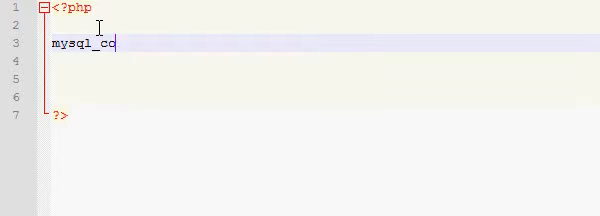
type("nnect")
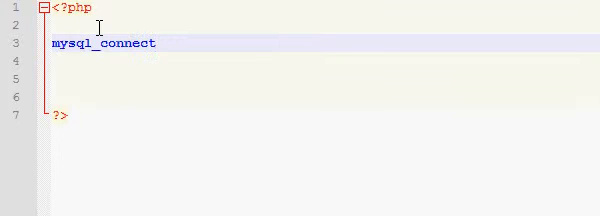
type("();")
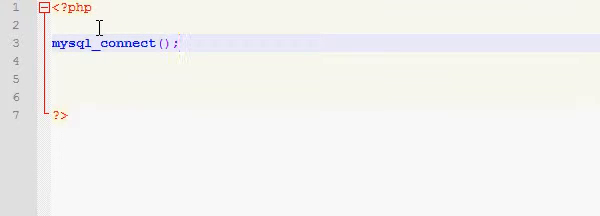
type("''")
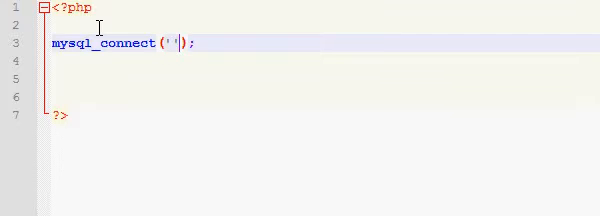
type("'','',")
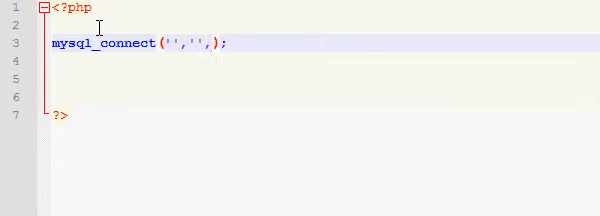
type("''")
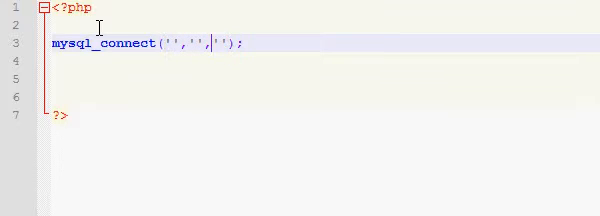
type("1")
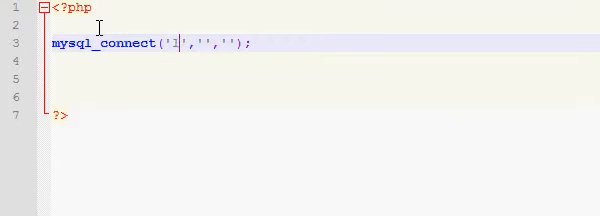
type("ocalhost")
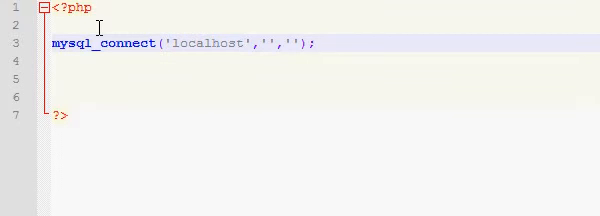
type("root")
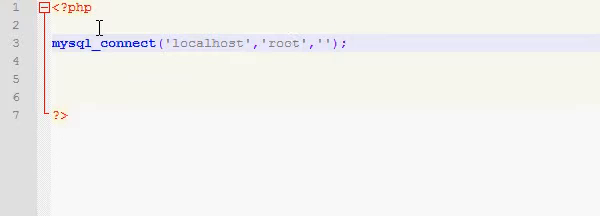
type("pass")
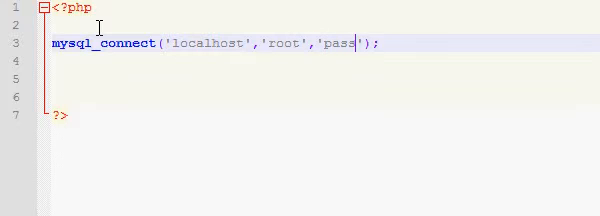
type("word")
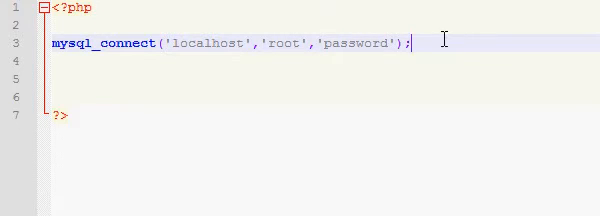
Step: Add mysql_select_db(DATABASE); on the next line
type("mysql_")
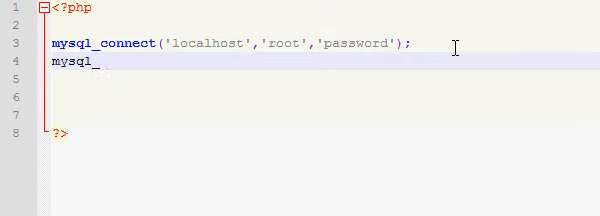
type("select")
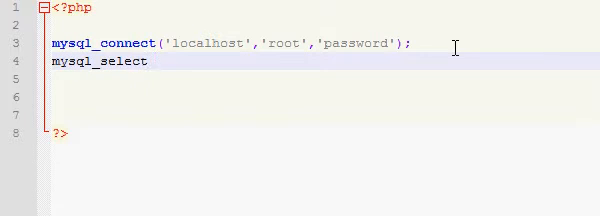
type("_db(")
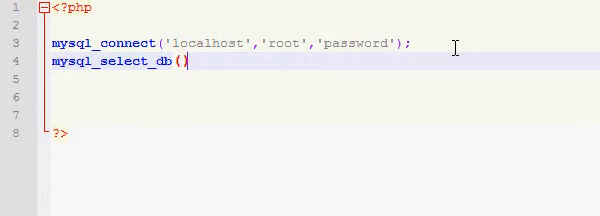
type(";")
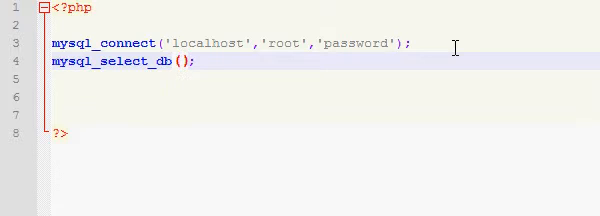
type("DATABS")
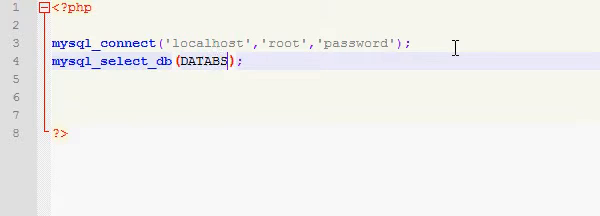
type("ASE")
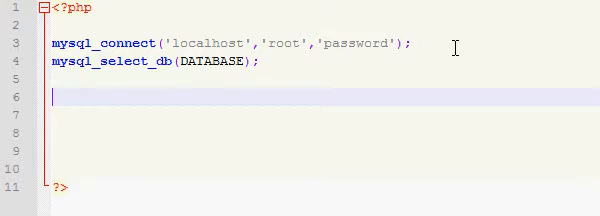
Step: Add a $_POST[] line reading the posted info field, fixing the mistyped plus sign
type("$")
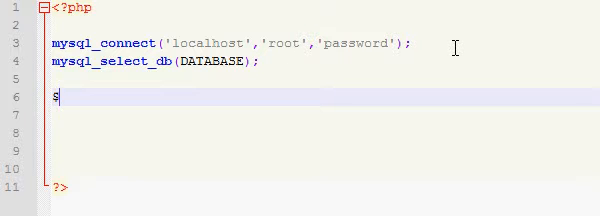
type("+POST")
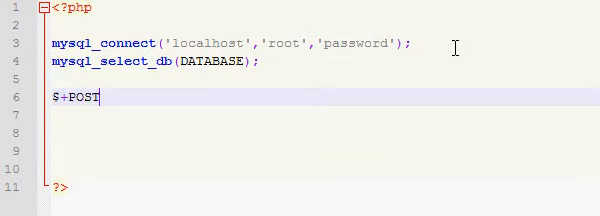
key("Backspace")
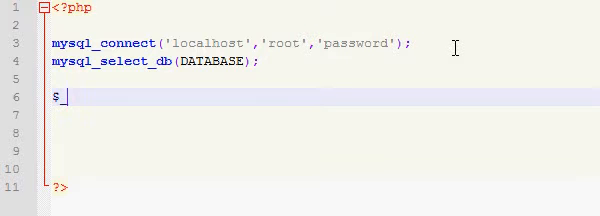
type("_POST[]")
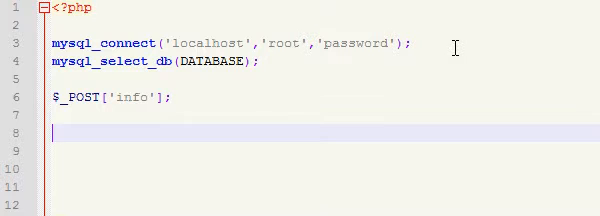
Step: Write an empty mysql_query(""); call, correcting the initial typo
type("ms")
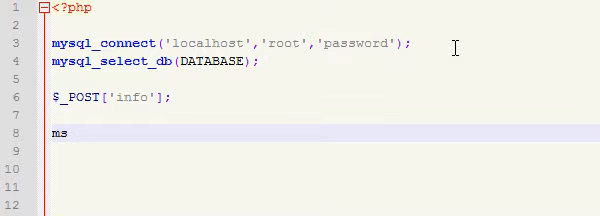
key("Backspace")
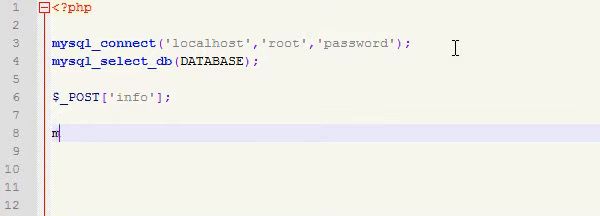
type("ysql_q")
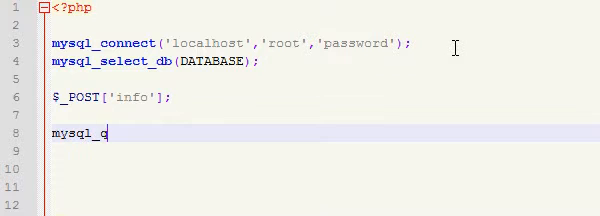
type("uery();")
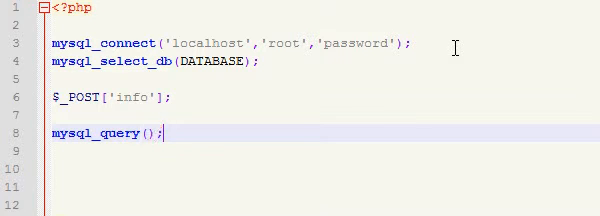
type("\"\"")
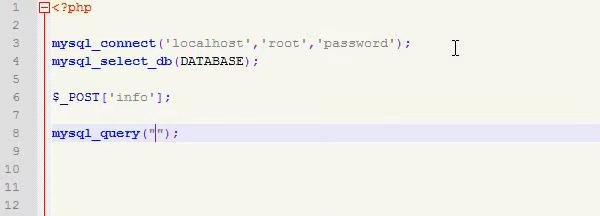
Step: Fill the query with INSERT INTO db_table VALUES('','') holding empty values
type("I")
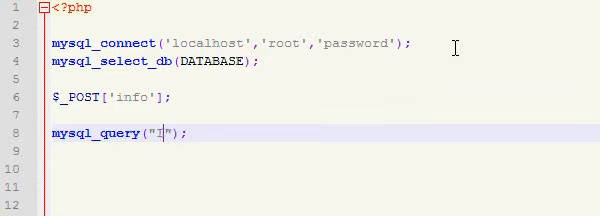
type("INSERT INTO")
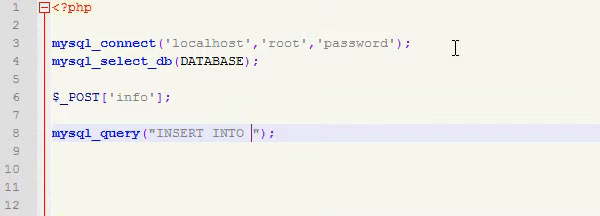
type("db_name")
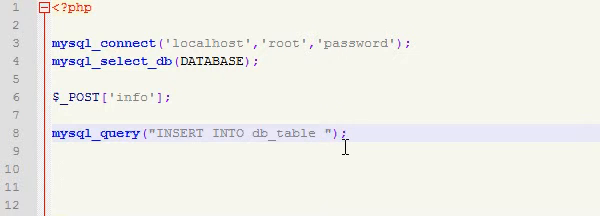
type("VALUES")
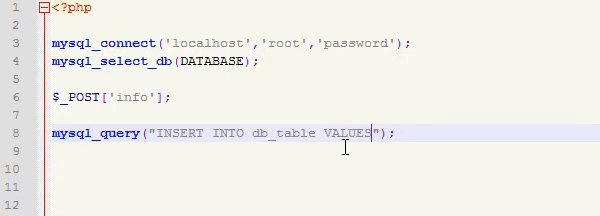
type("('')")
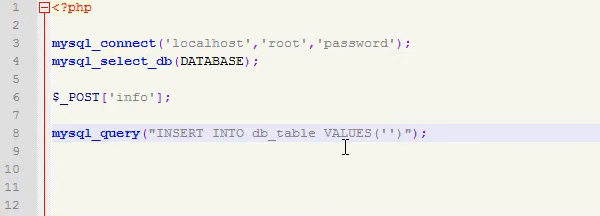
type(",''")
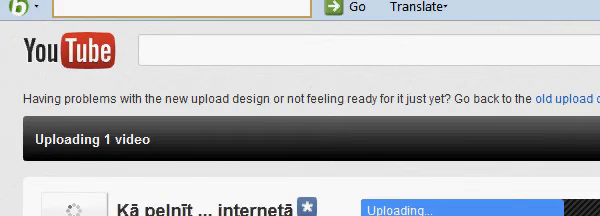
Step: Scroll through phpMyAdmin to view the categorys table structure in the LEARN database
scroll("down", 3)
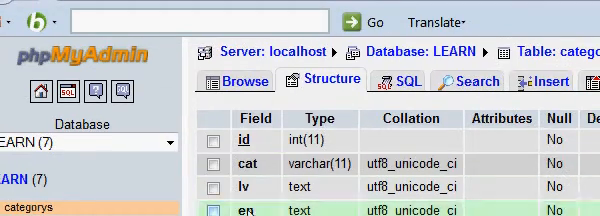
scroll("down", 3)
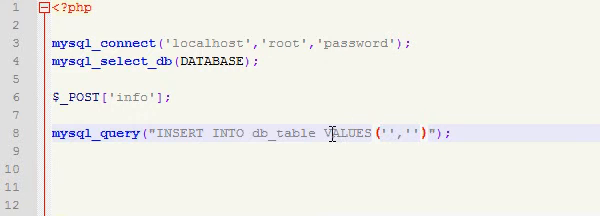
mouse_move(428, 135)
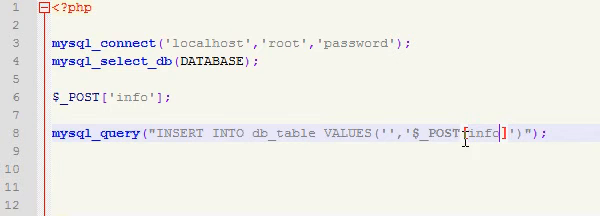
double_click(470, 134)
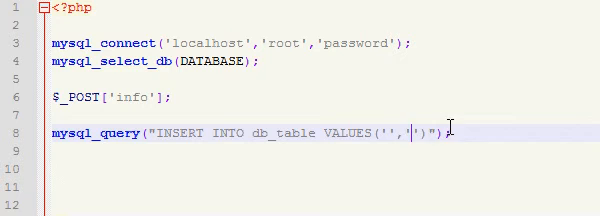
mouse_move(315, 132)
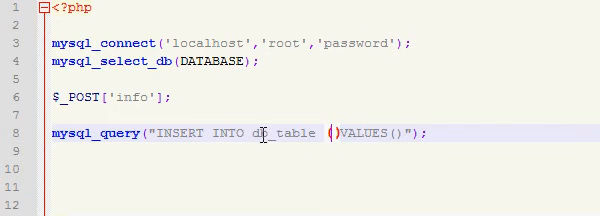
mouse_move(344, 135)
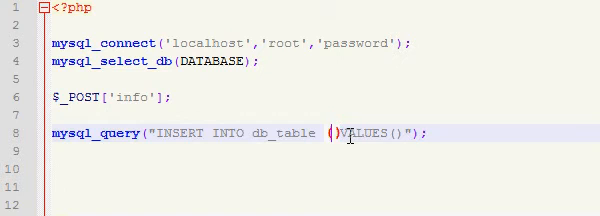
Step: Add the column list (name, age, addres) and a third empty value inside VALUES()
type("name, age,")
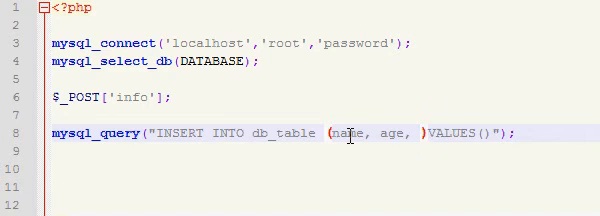
type("address")
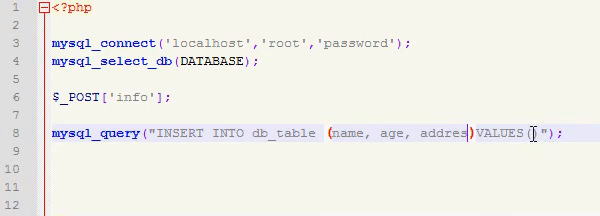
type("'','','")
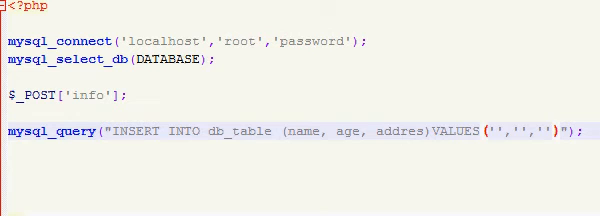
mouse_move(375, 125)
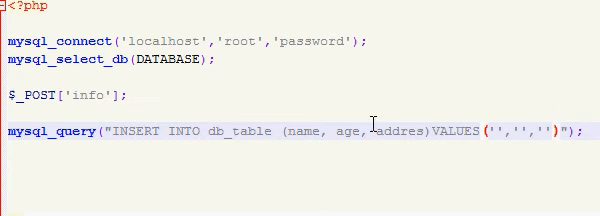